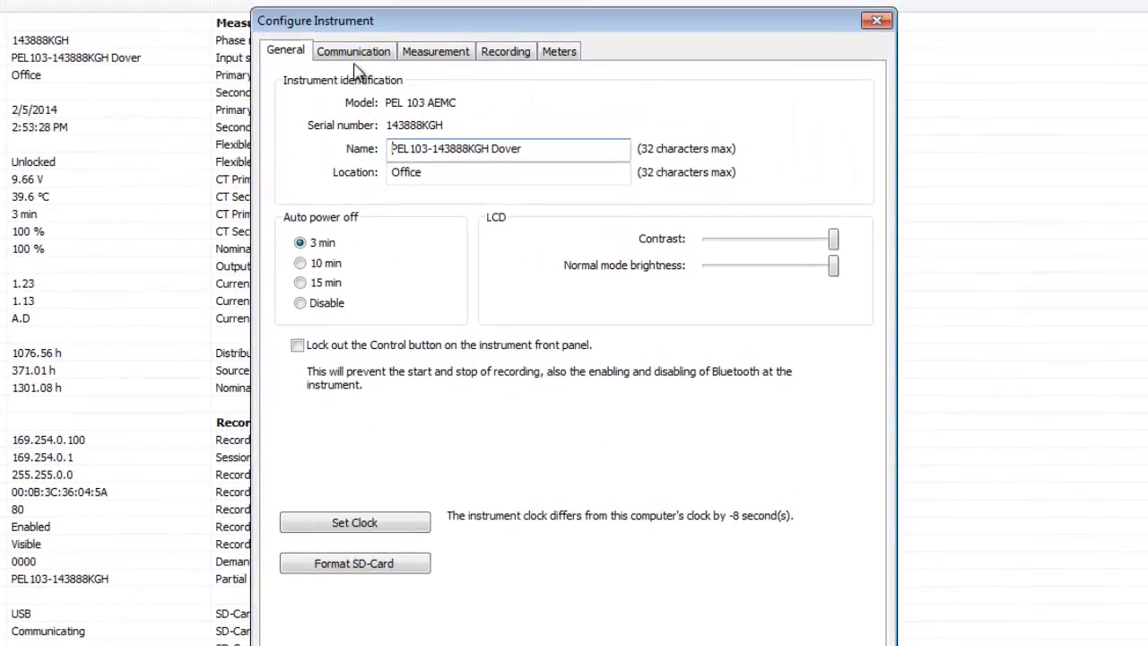
pyautogui.moveTo(484, 93)
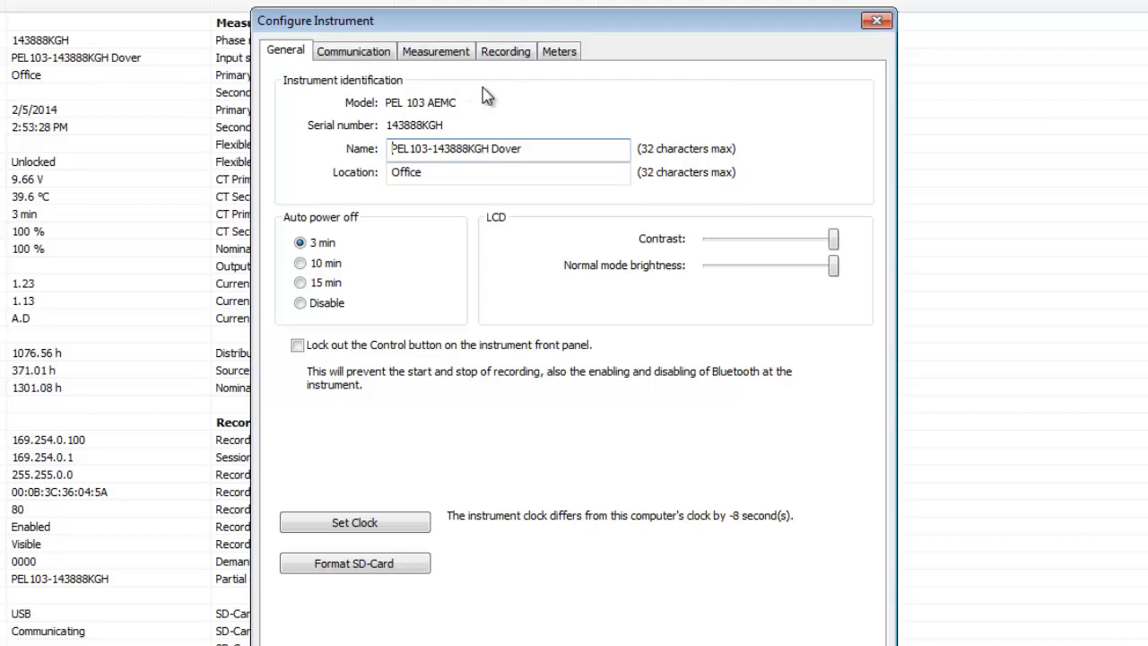
pyautogui.moveTo(527, 107)
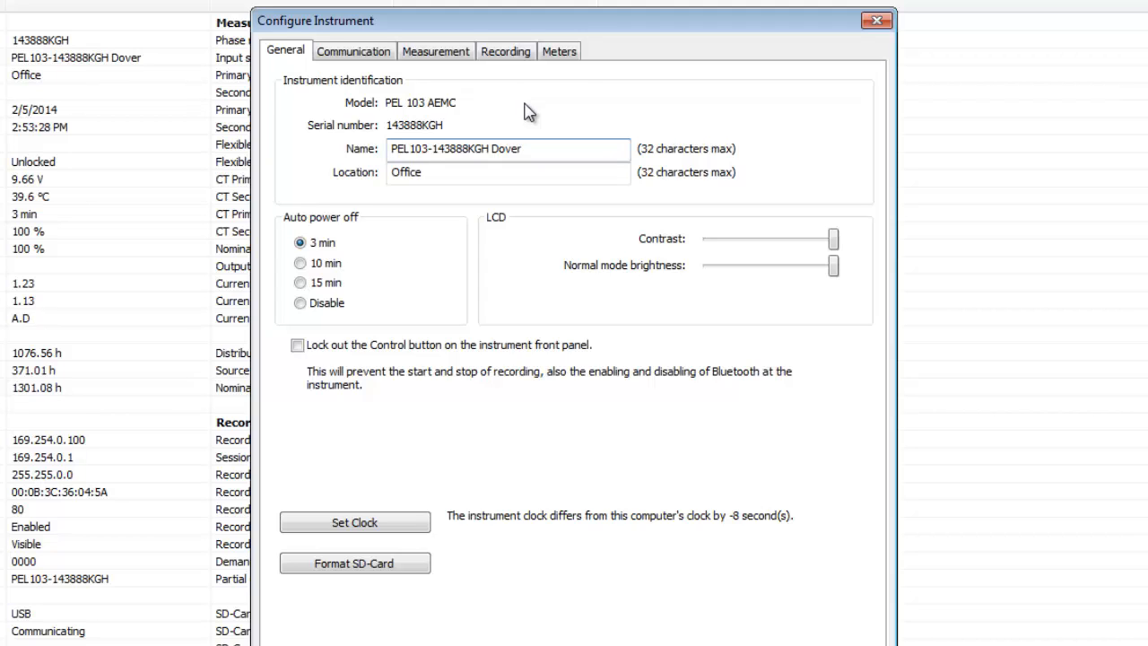
pyautogui.moveTo(528, 102)
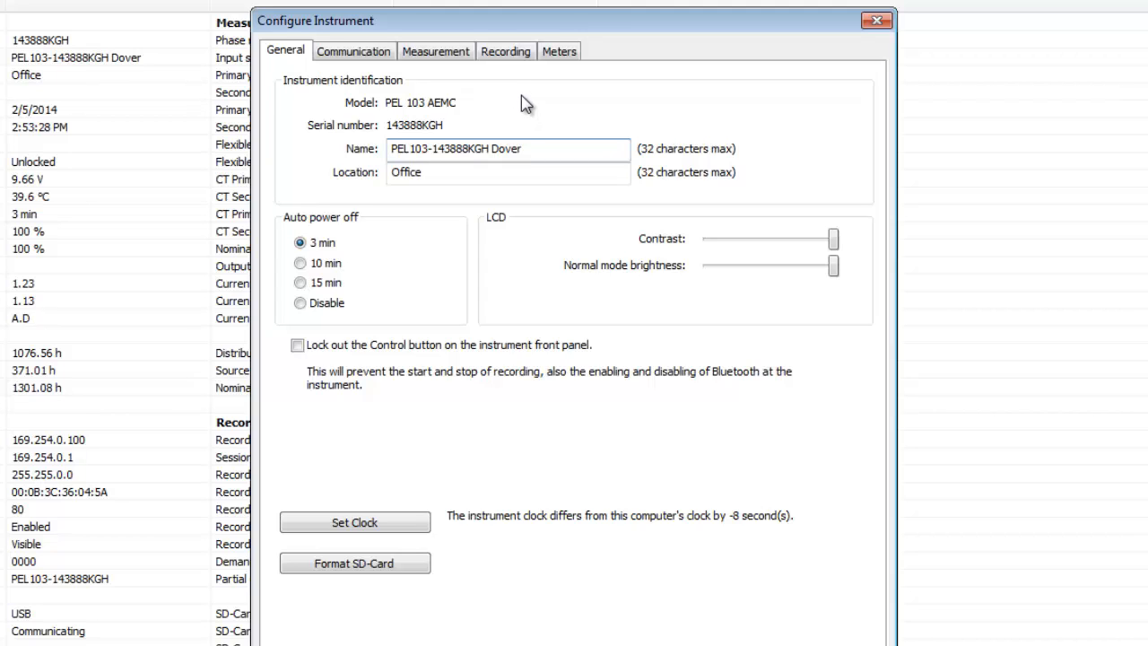
pyautogui.moveTo(531, 265)
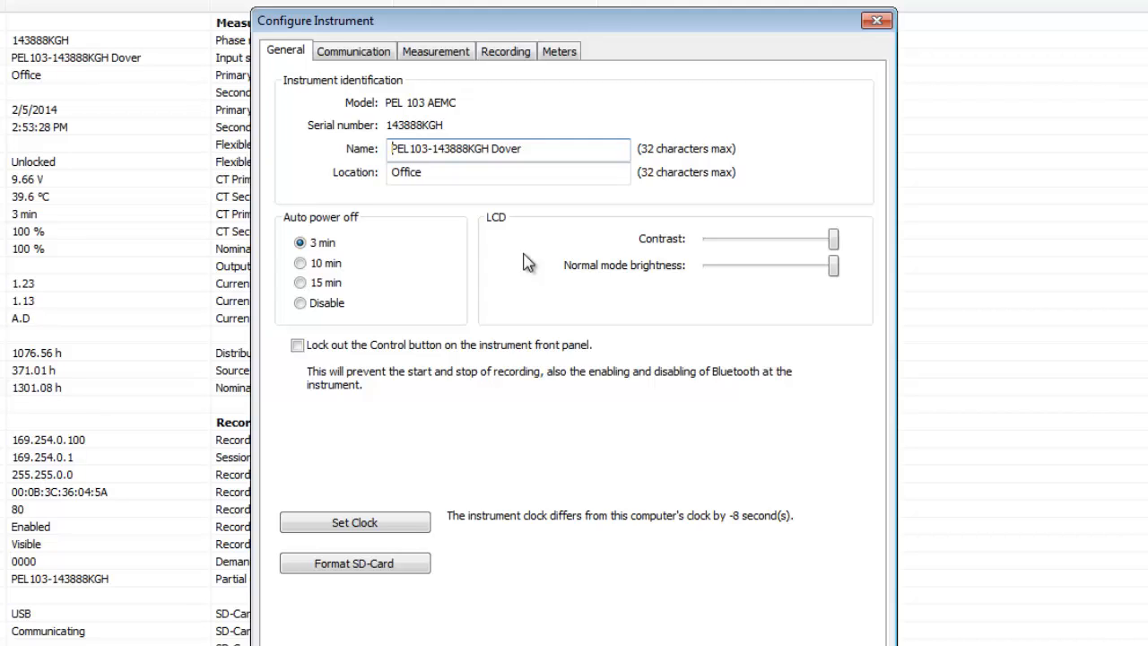
pyautogui.moveTo(350, 111)
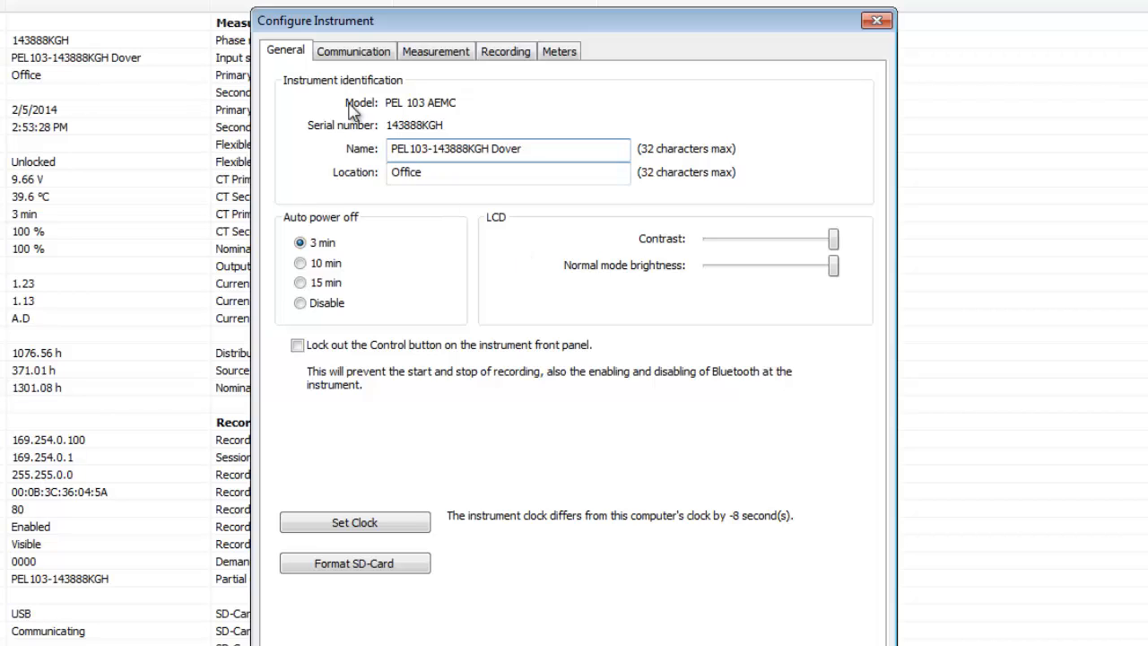
# Step: Review the Communication, Measurement, Recording and Meters pages, leaving no meter resets selected
pyautogui.click(354, 50)
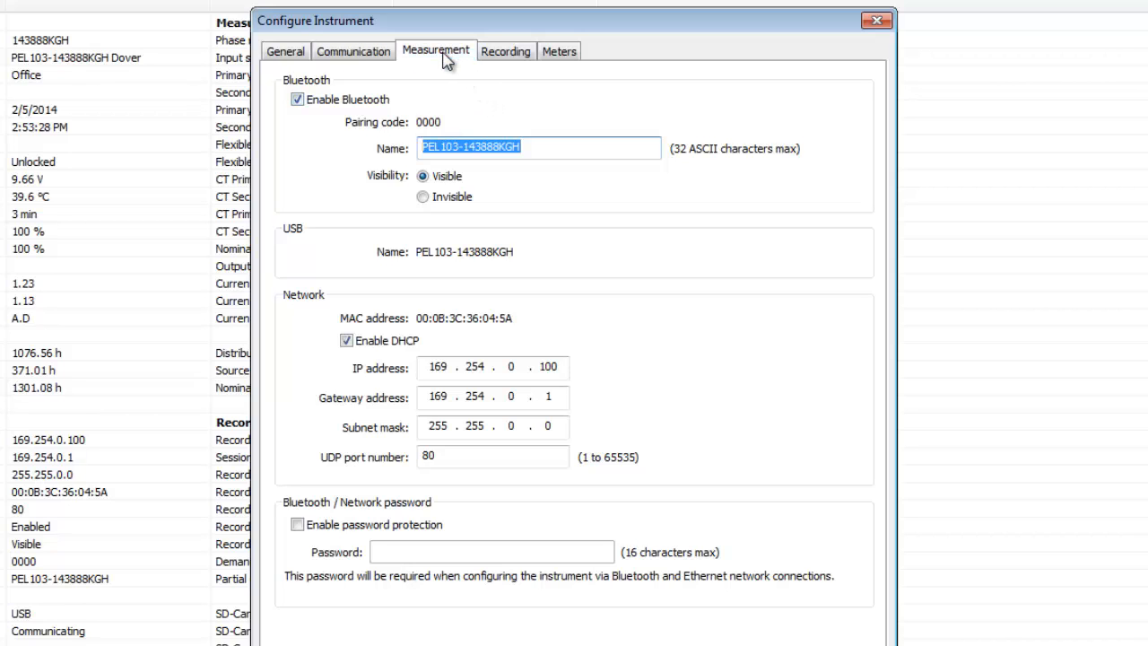
pyautogui.click(436, 51)
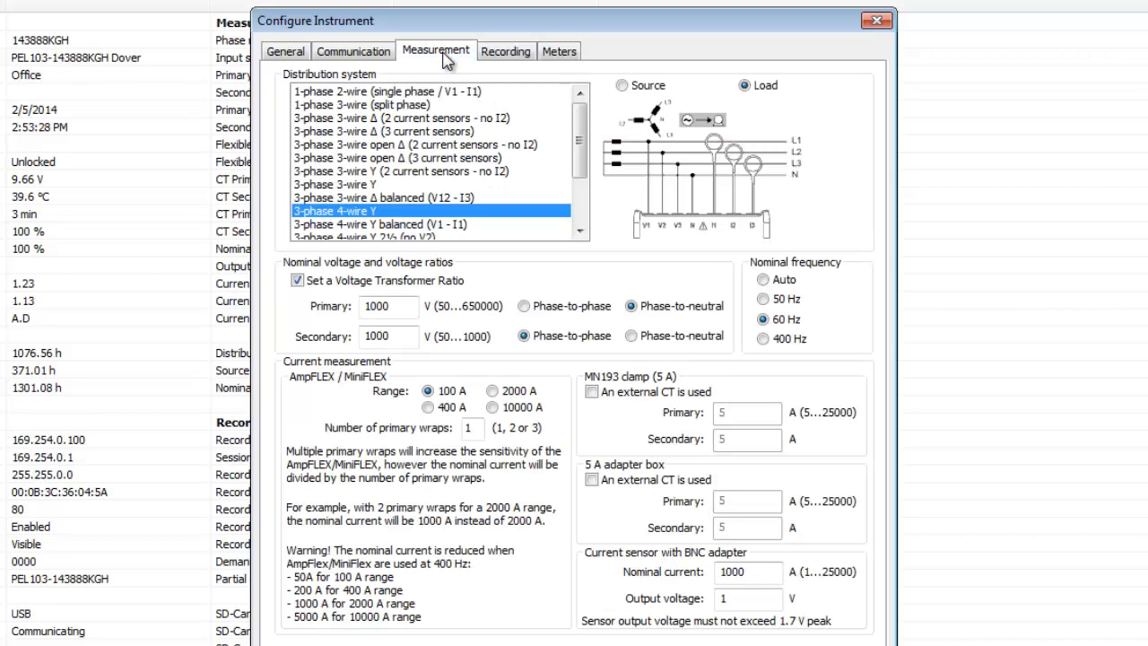
pyautogui.moveTo(395, 77)
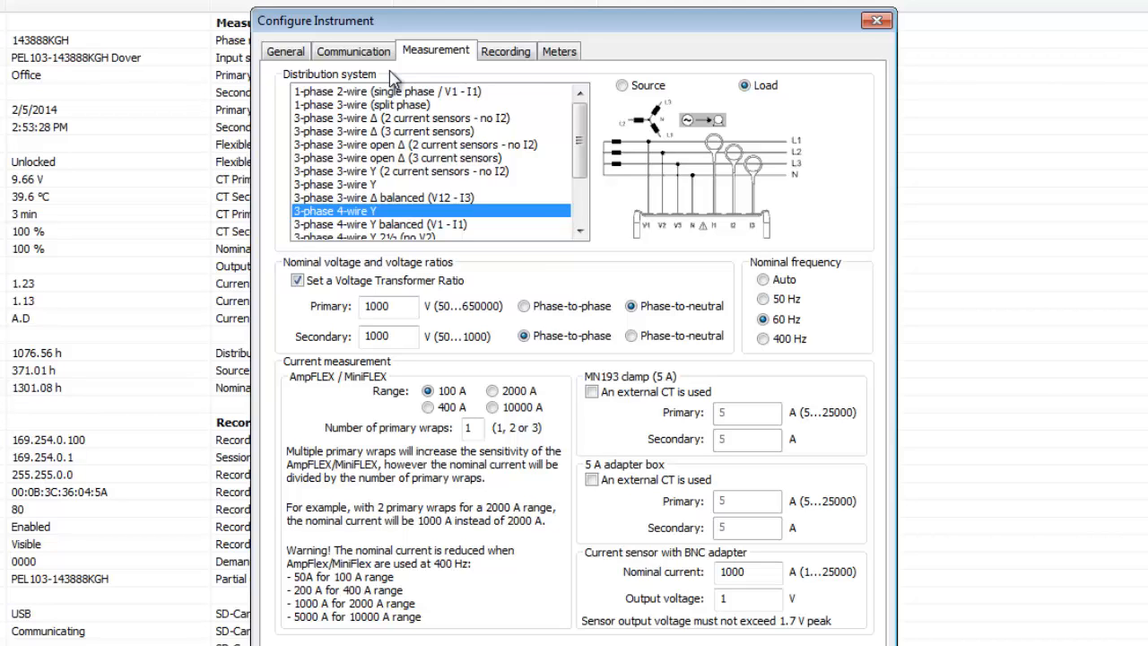
pyautogui.click(506, 50)
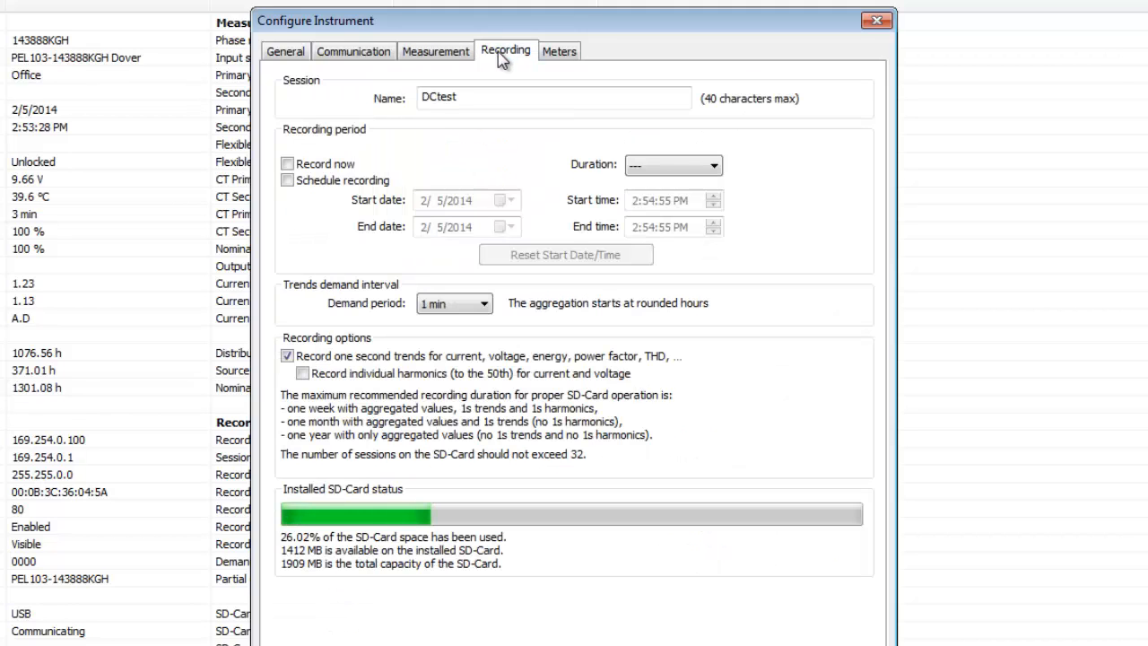
pyautogui.moveTo(506, 72)
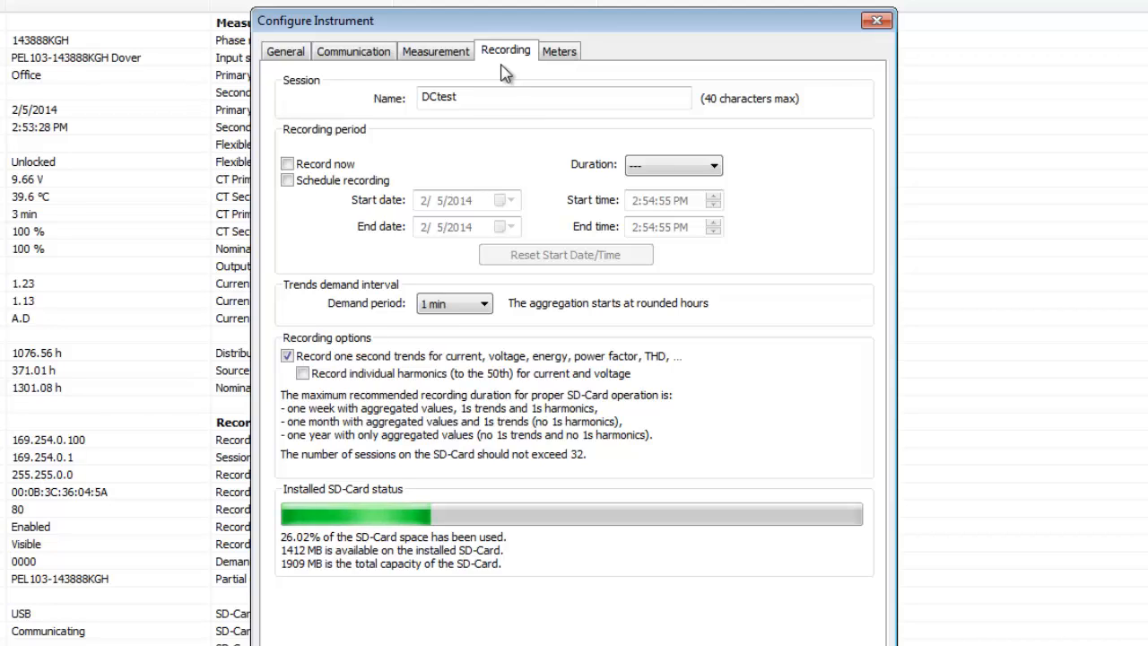
pyautogui.moveTo(554, 70)
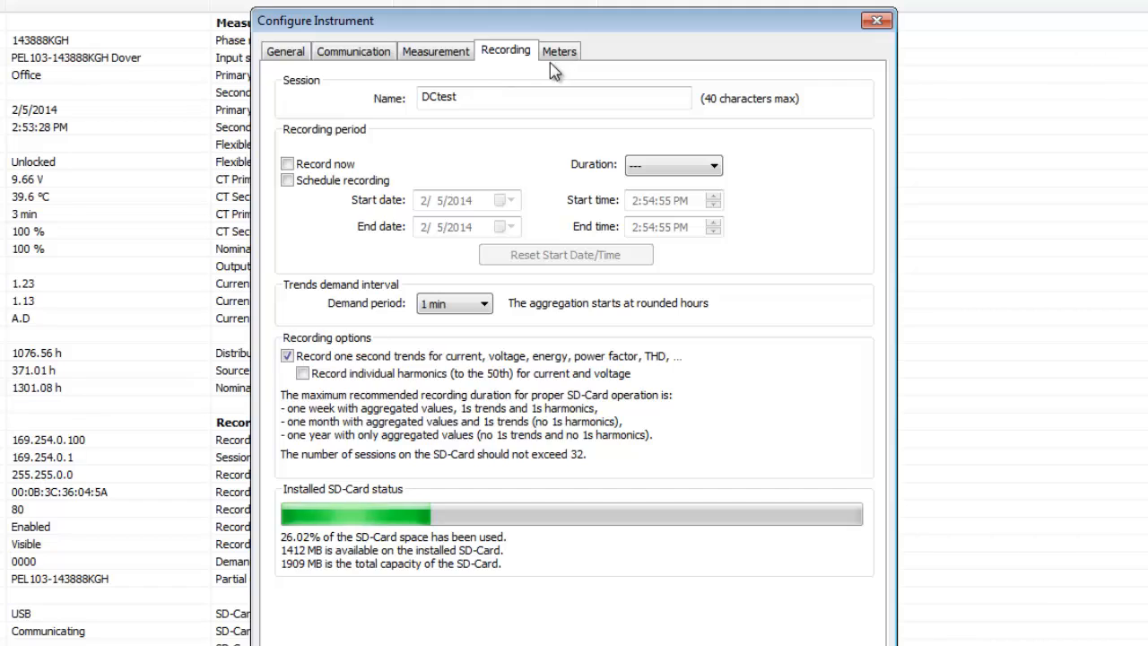
pyautogui.click(560, 50)
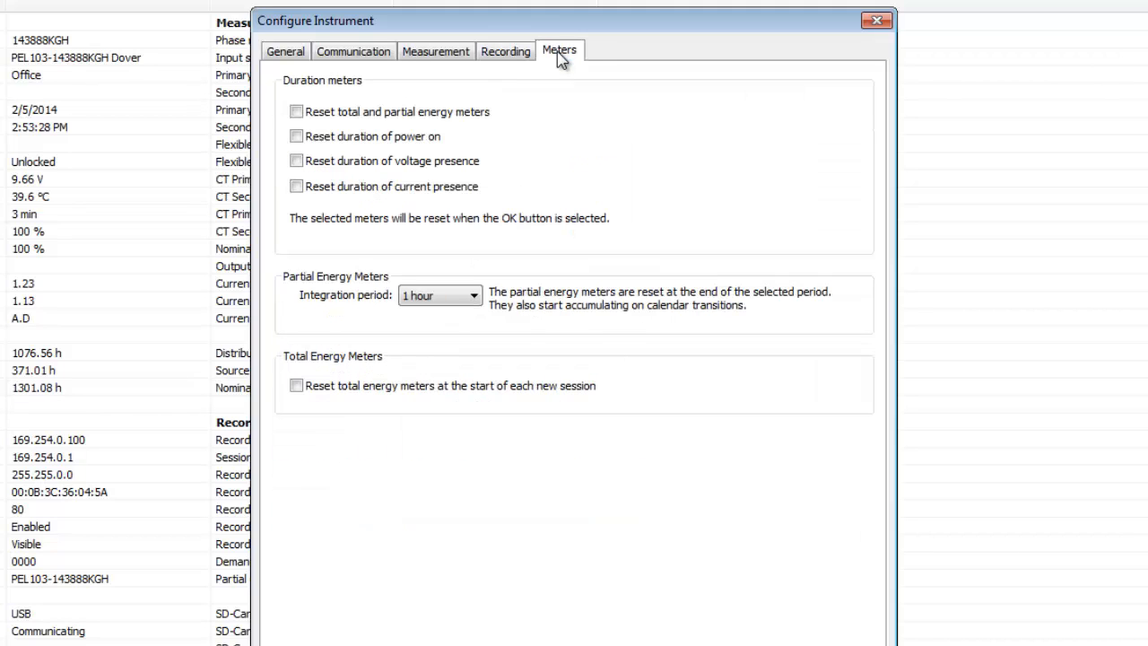
pyautogui.moveTo(603, 111)
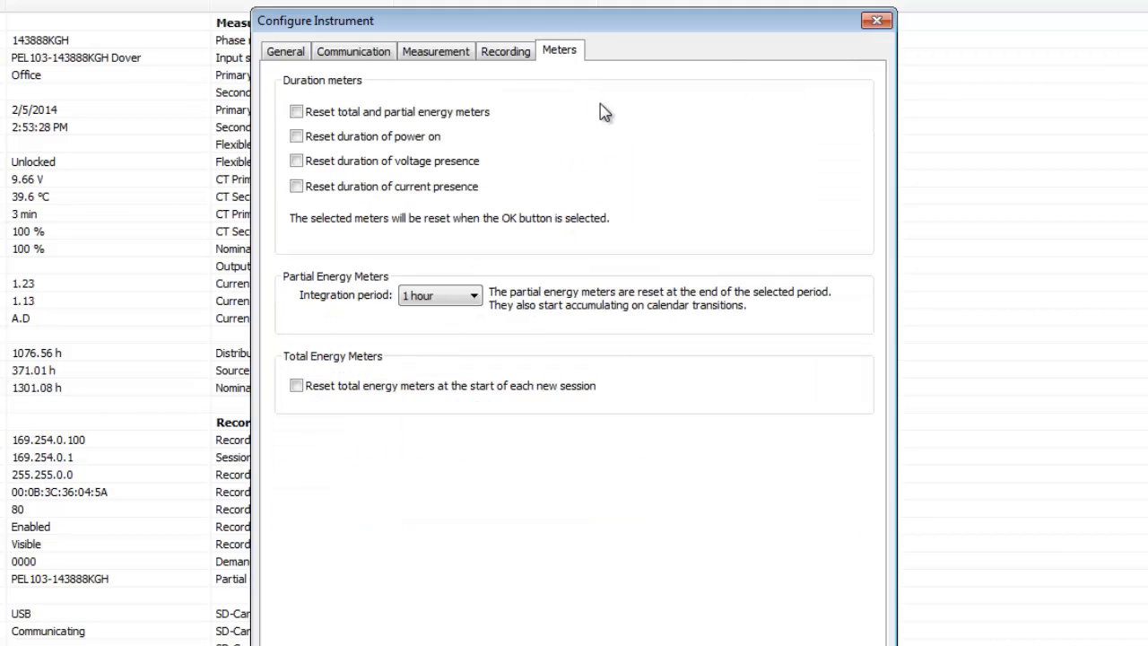
pyautogui.moveTo(599, 111)
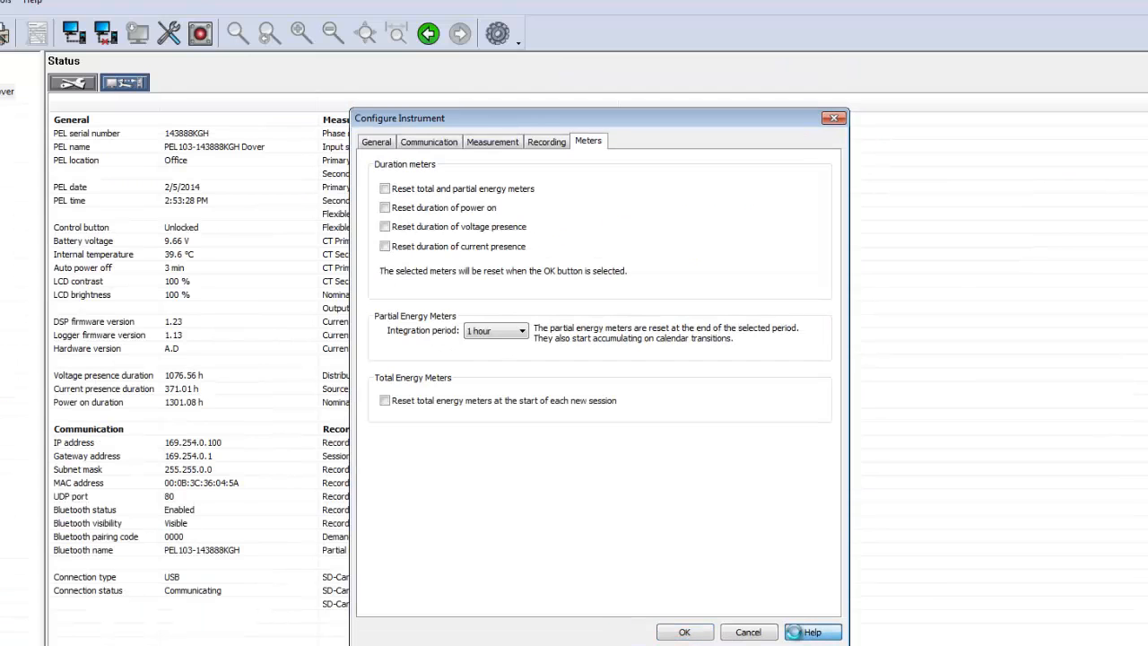
pyautogui.click(811, 632)
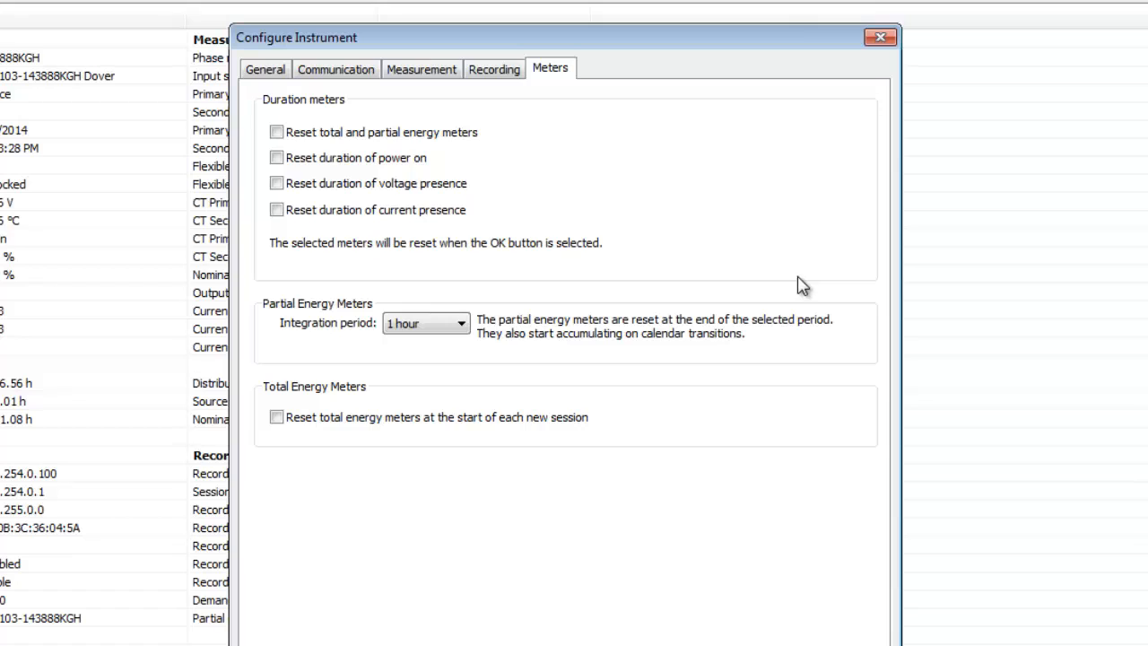
# Step: Synchronize the instrument's date and time with the PC clock from the General settings
pyautogui.click(265, 68)
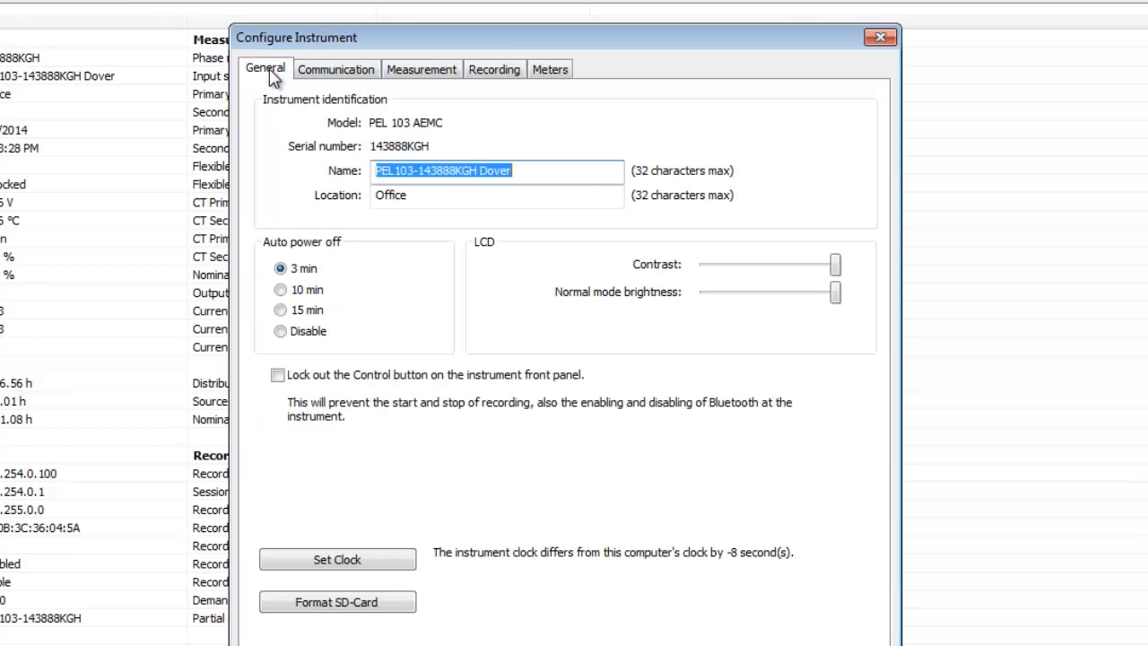
pyautogui.moveTo(284, 368)
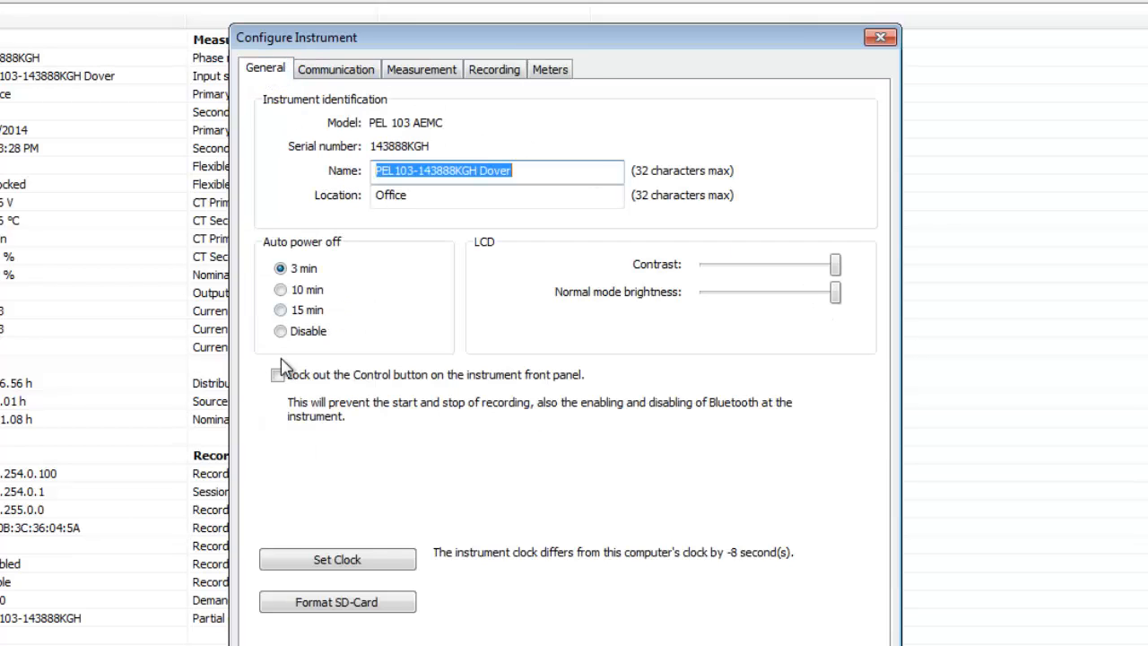
pyautogui.click(337, 560)
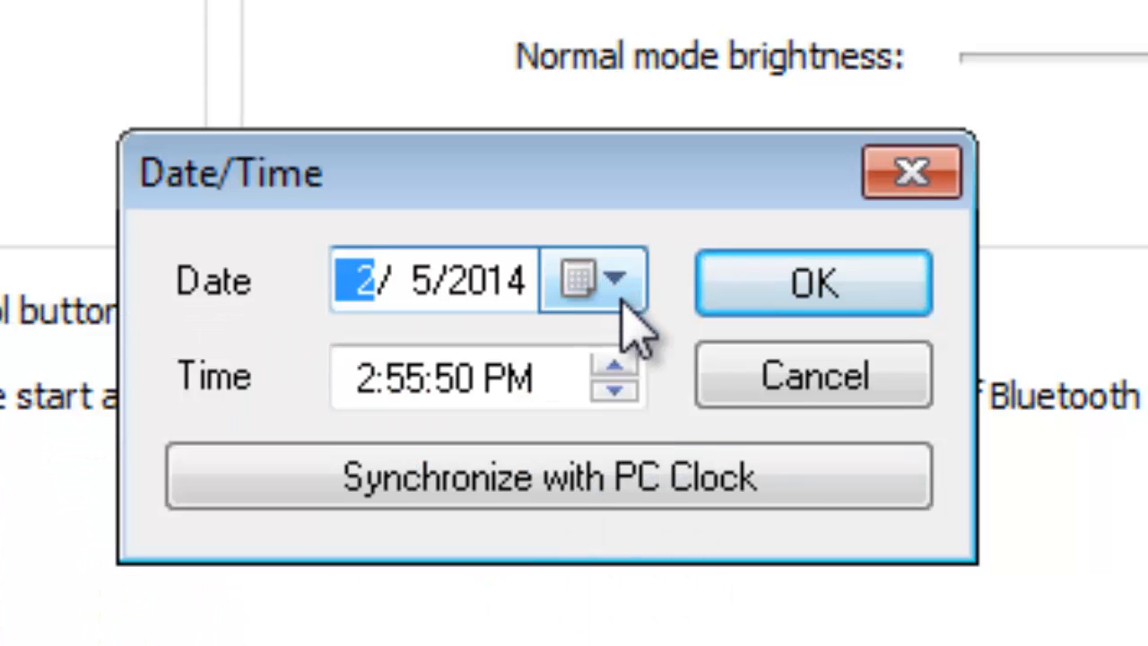
pyautogui.click(617, 393)
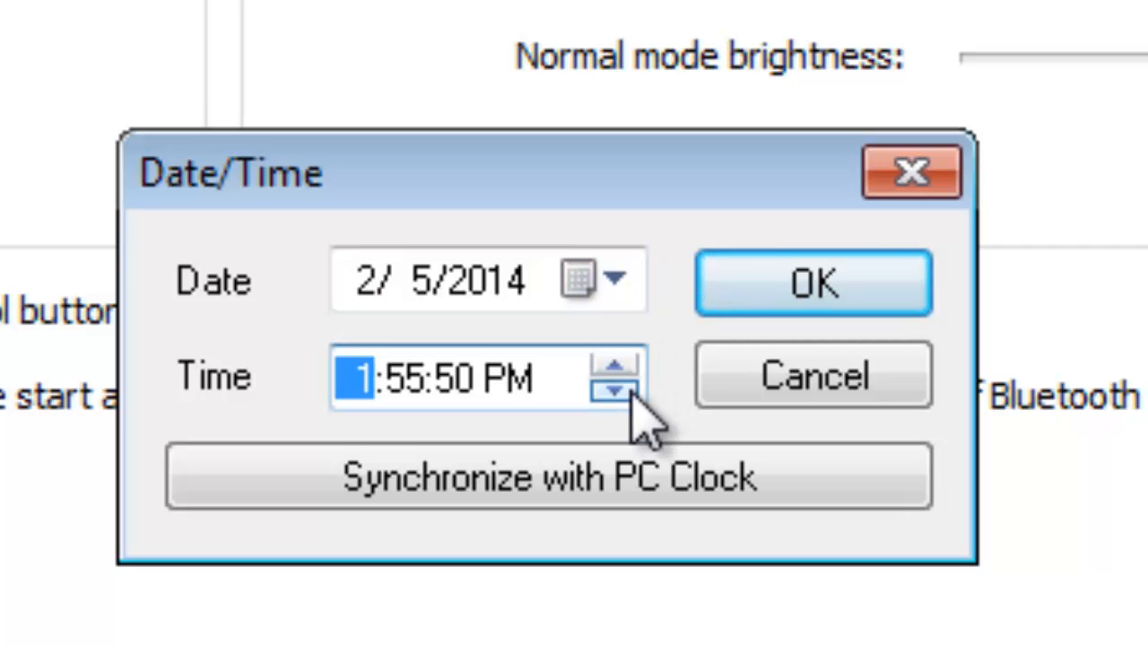
pyautogui.click(617, 358)
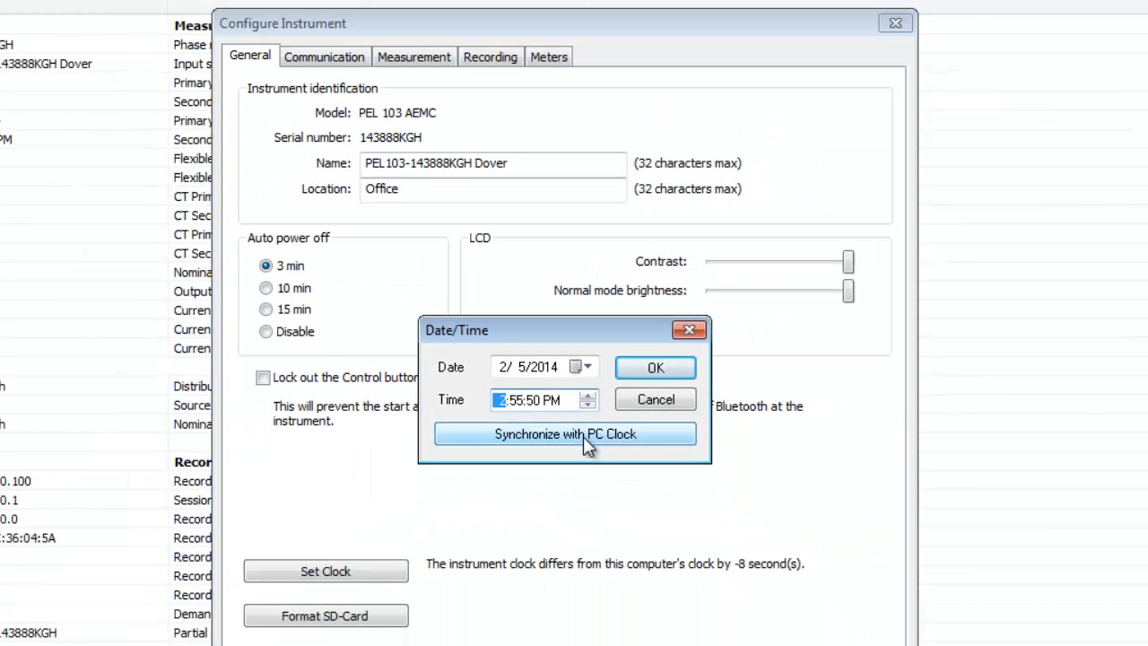
pyautogui.click(563, 432)
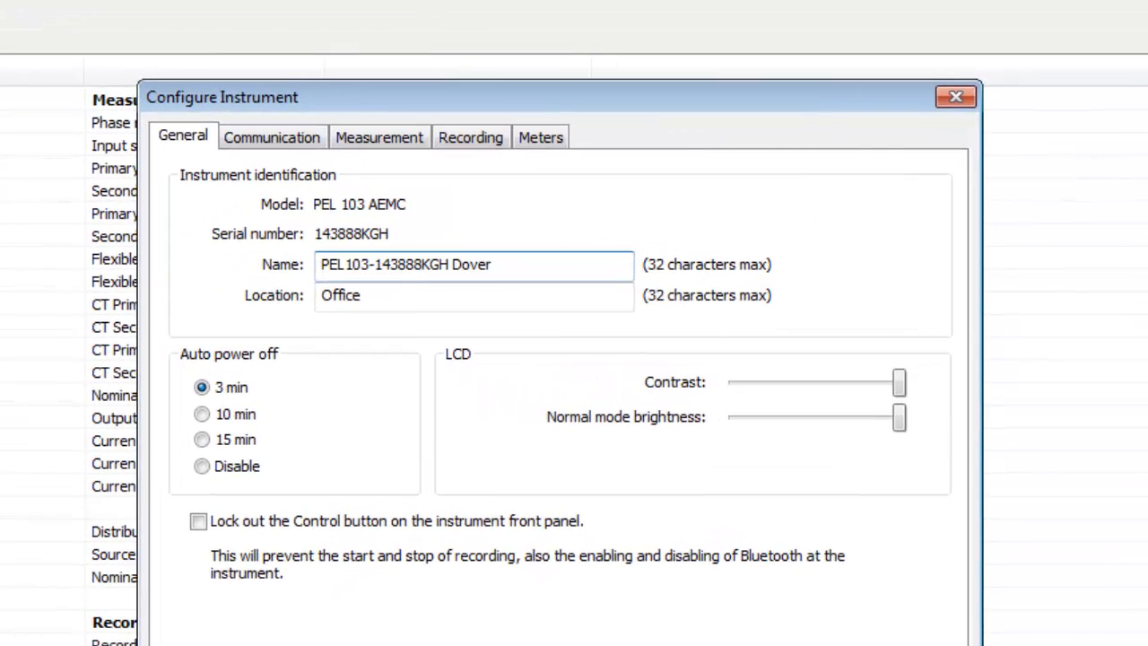
pyautogui.moveTo(378, 137)
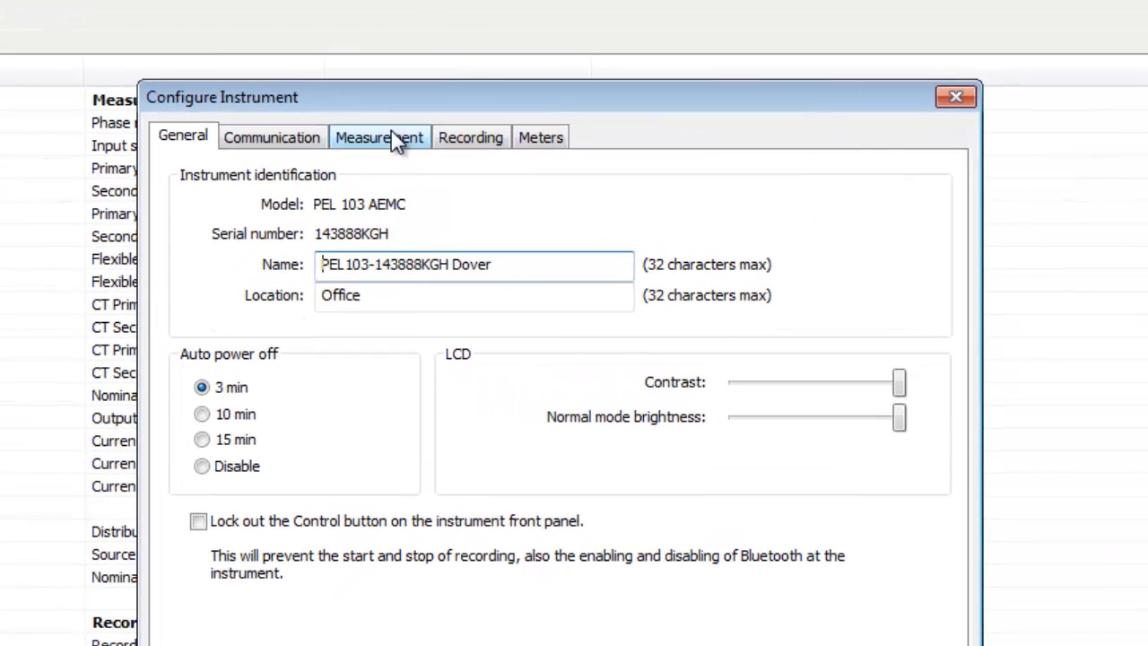
# Step: Browse the Distribution system list toward 3-phase 4-wire Y balanced (V1 - I1)
pyautogui.click(379, 136)
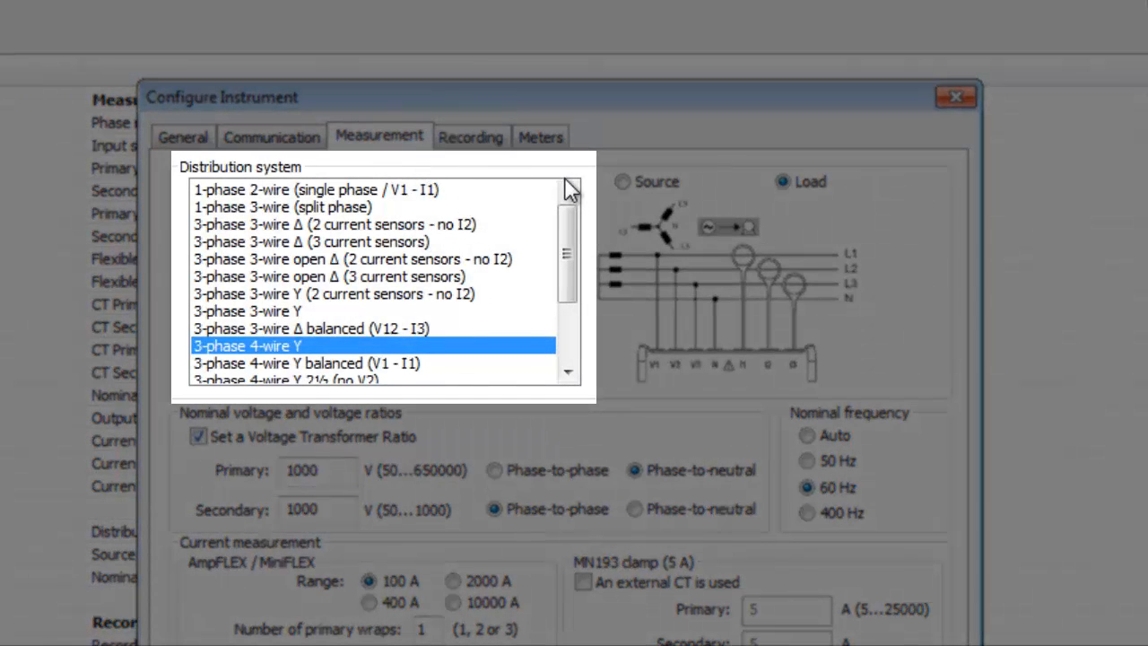
pyautogui.moveTo(592, 201)
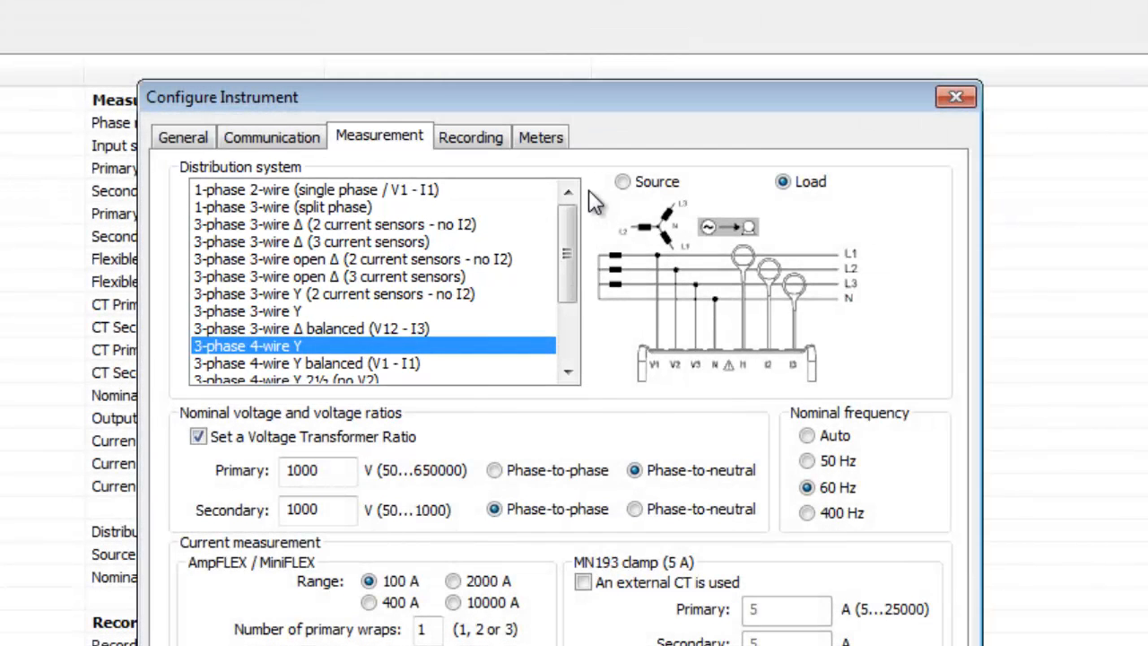
pyautogui.scroll(-3)
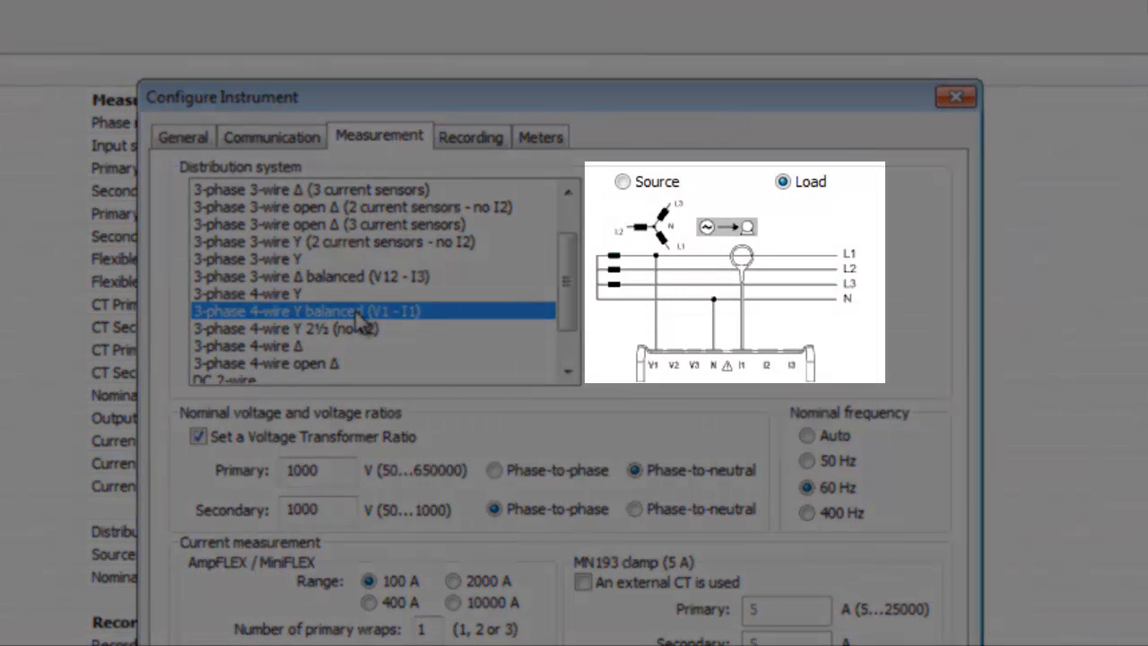
pyautogui.moveTo(380, 327)
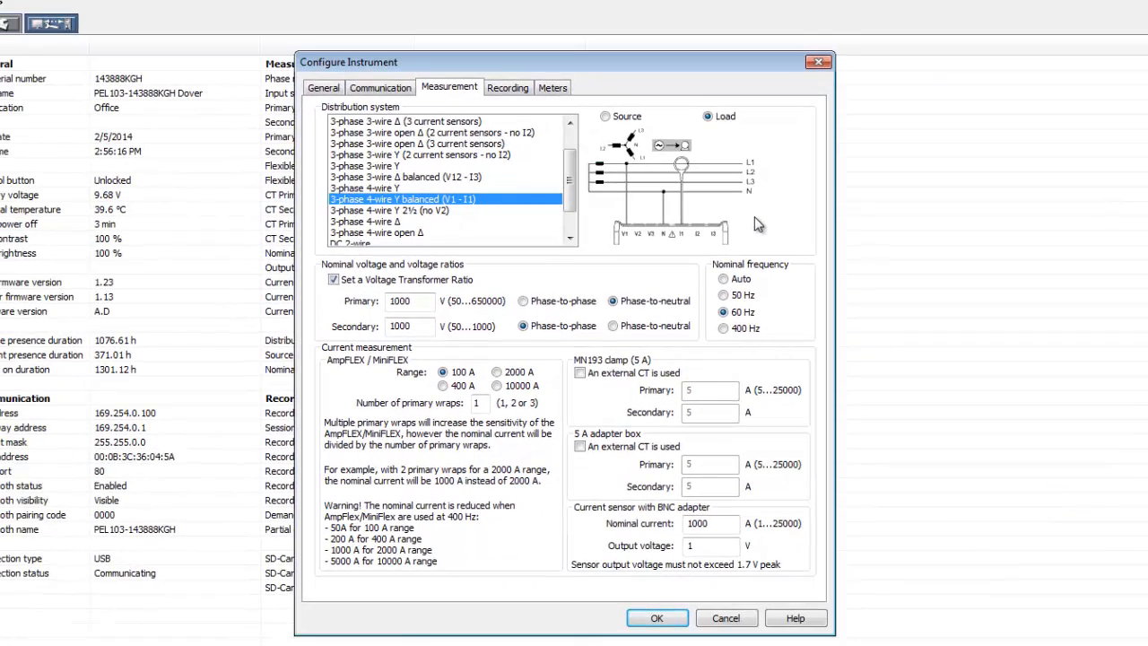
pyautogui.moveTo(753, 225)
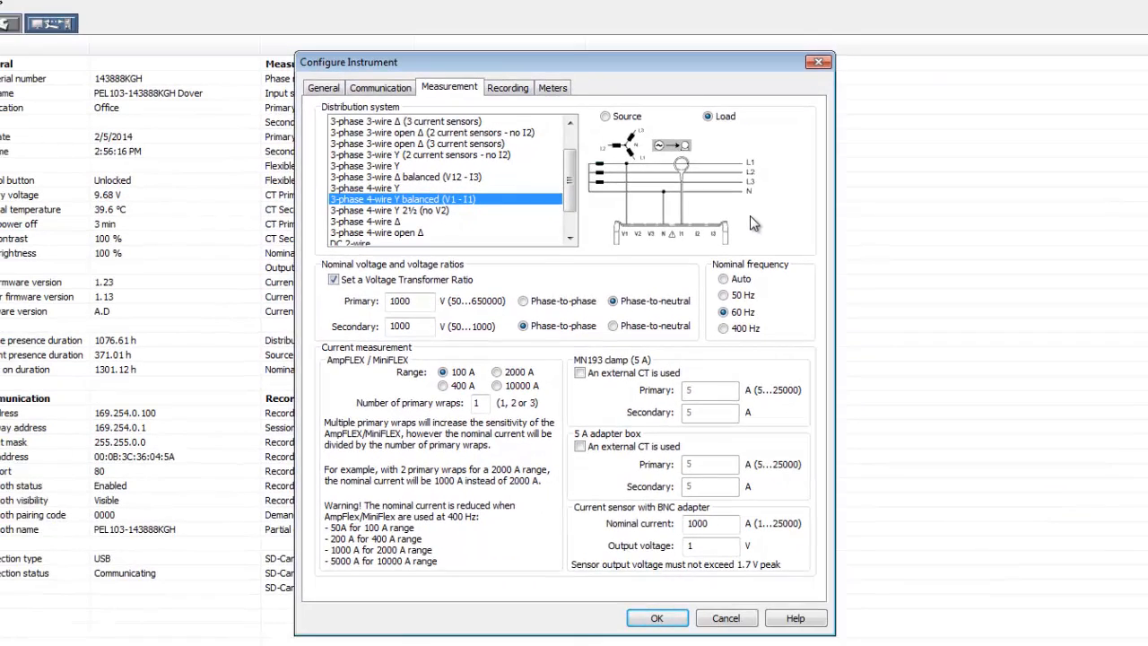
pyautogui.moveTo(628, 578)
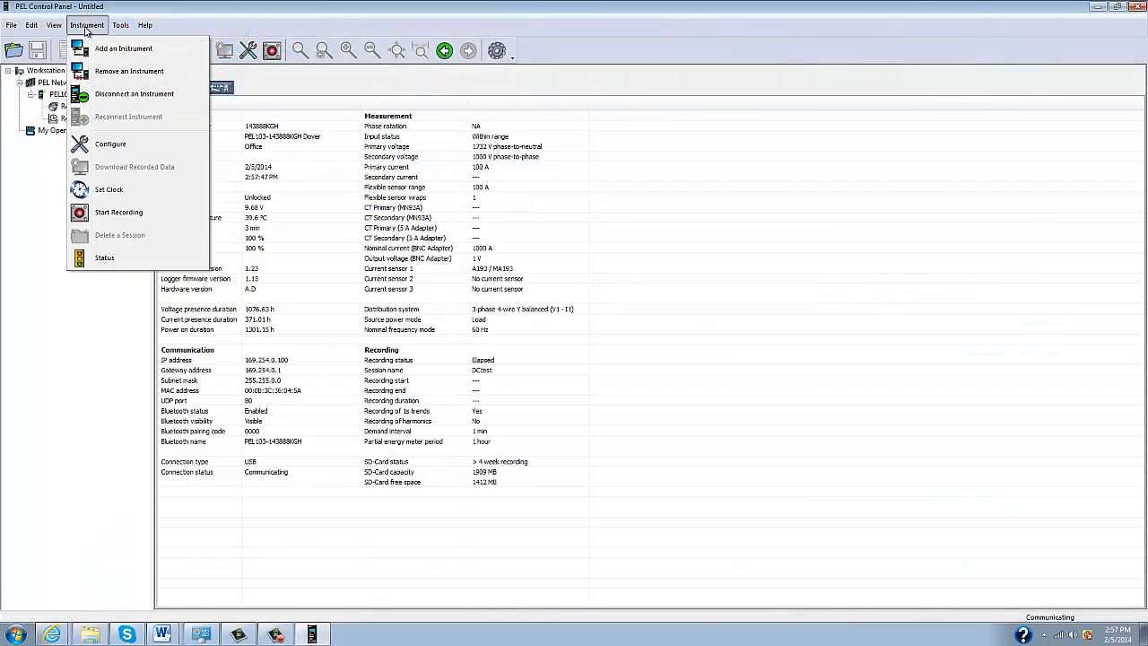
# Step: Rename the recording session to 'First Test' and try Record now versus scheduled start
pyautogui.click(111, 143)
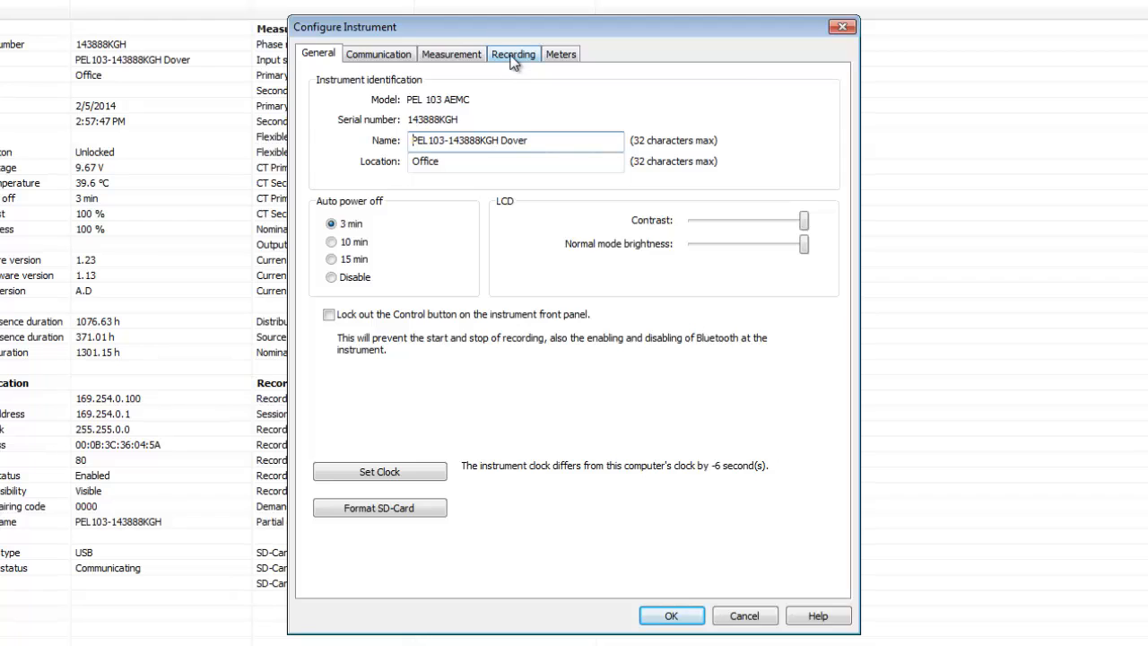
pyautogui.click(513, 53)
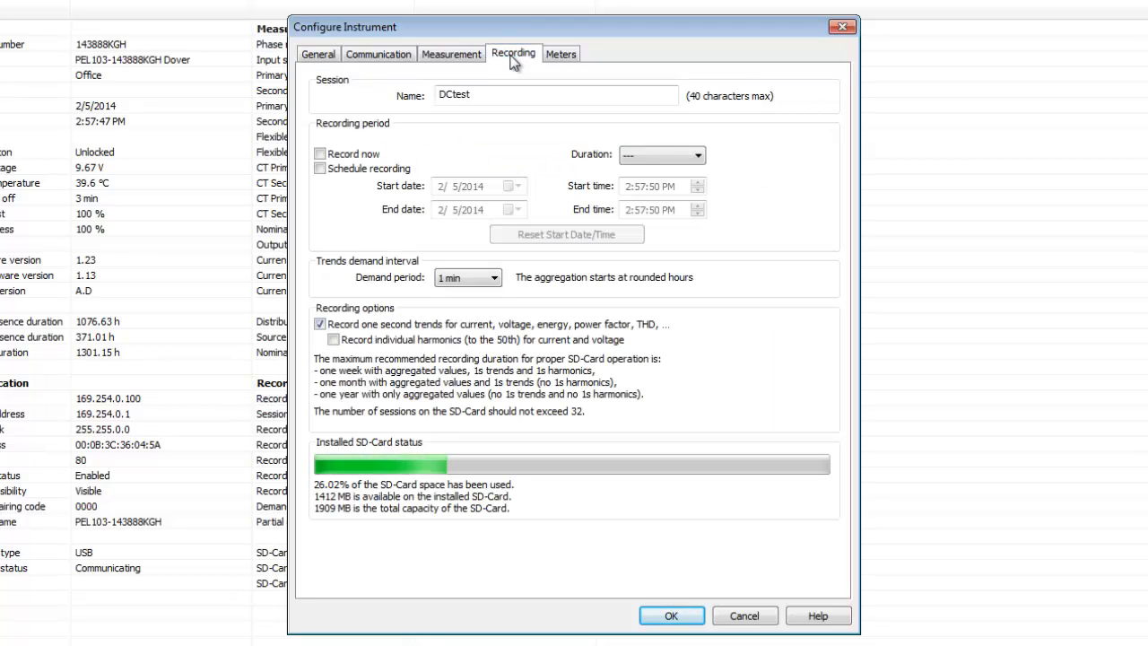
pyautogui.click(488, 95)
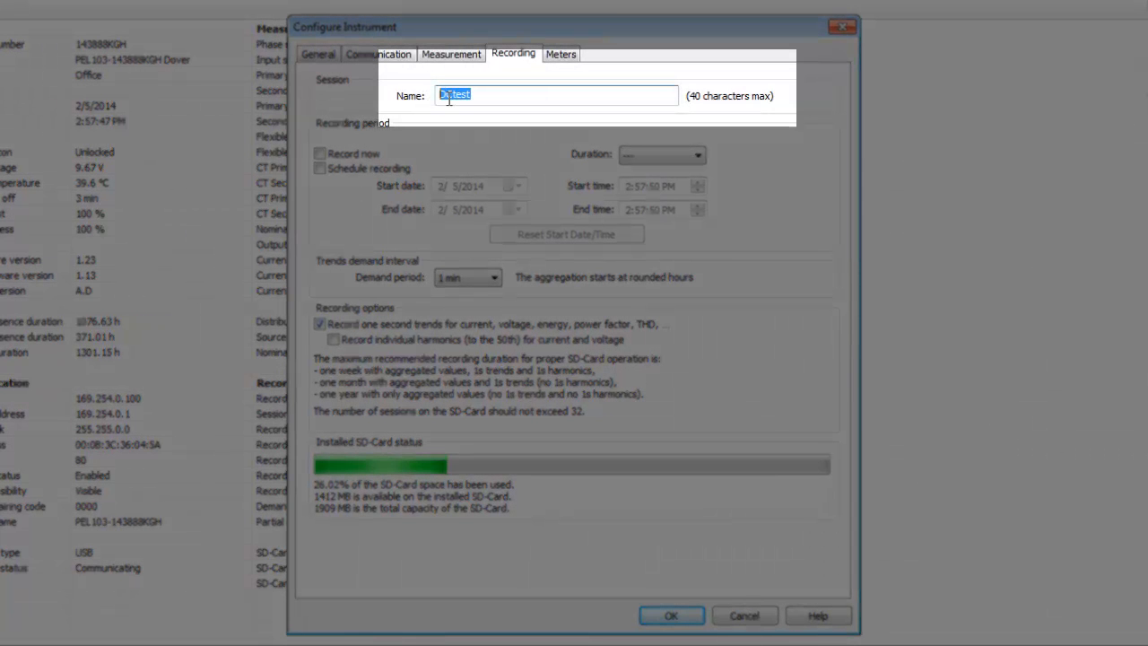
pyautogui.write('Fast')
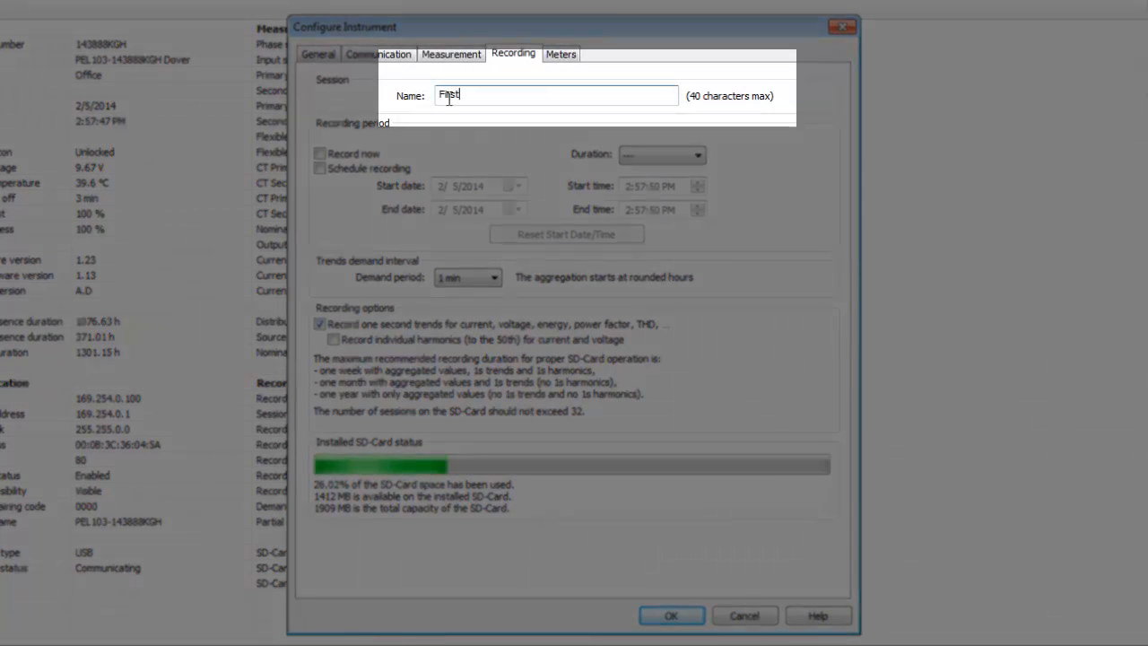
pyautogui.write('Test')
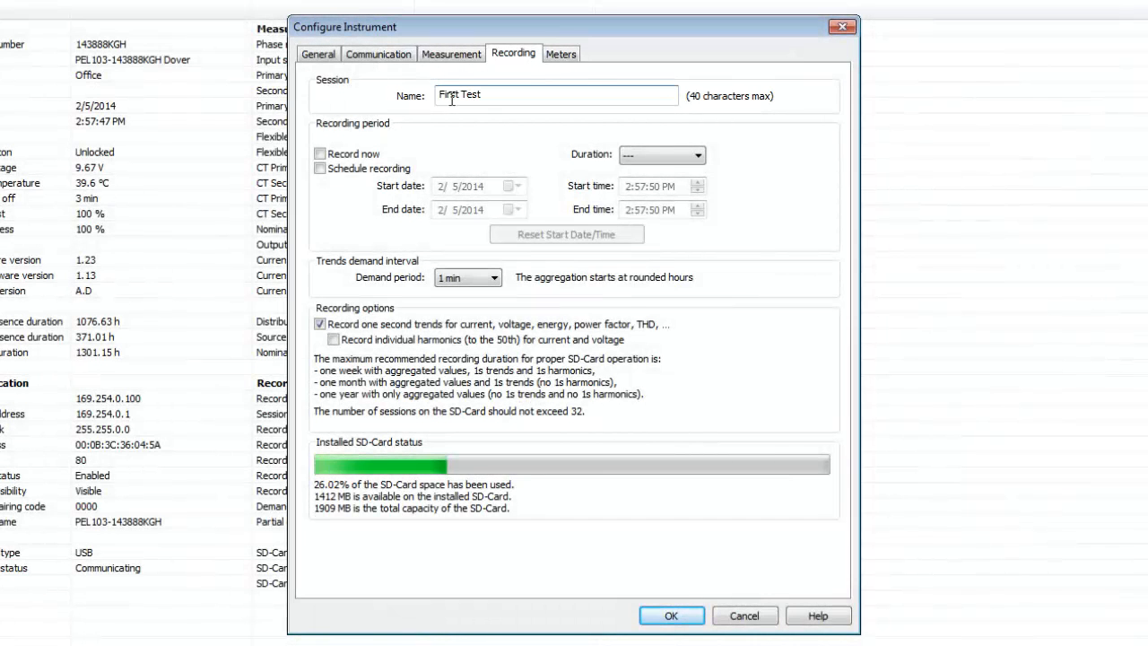
pyautogui.moveTo(484, 143)
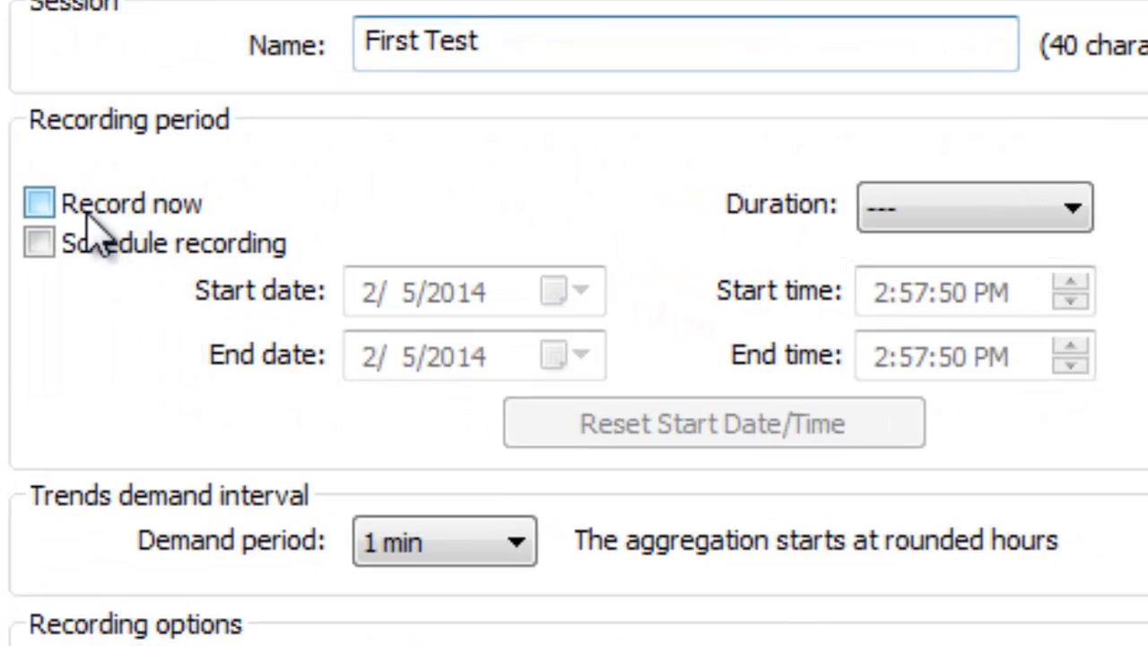
pyautogui.click(40, 205)
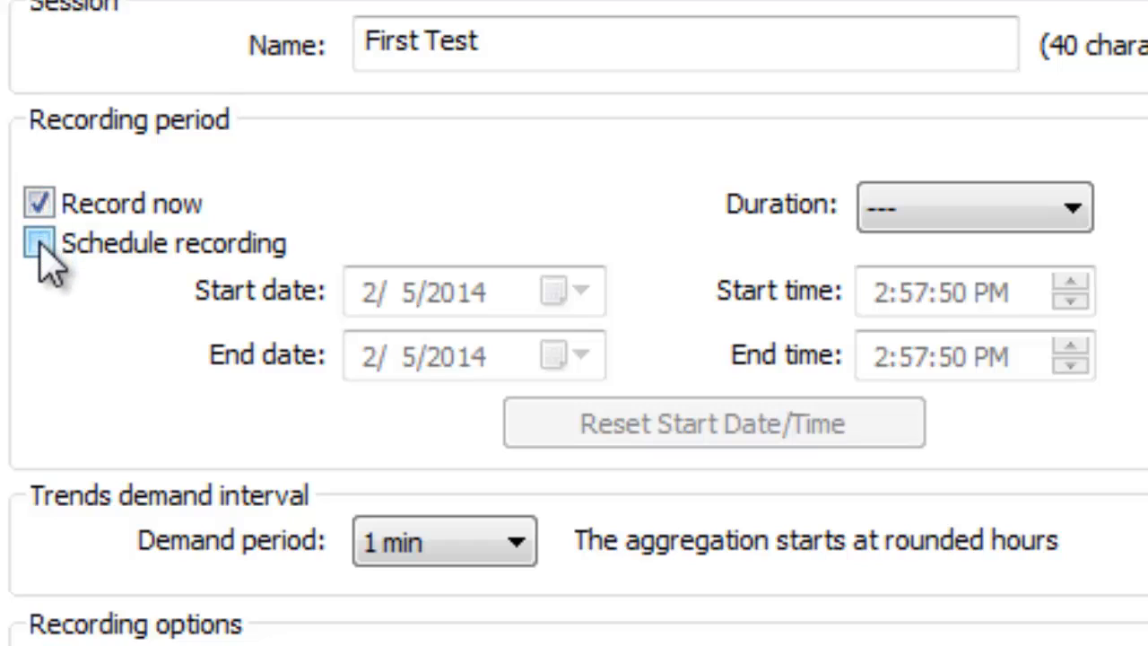
pyautogui.click(39, 244)
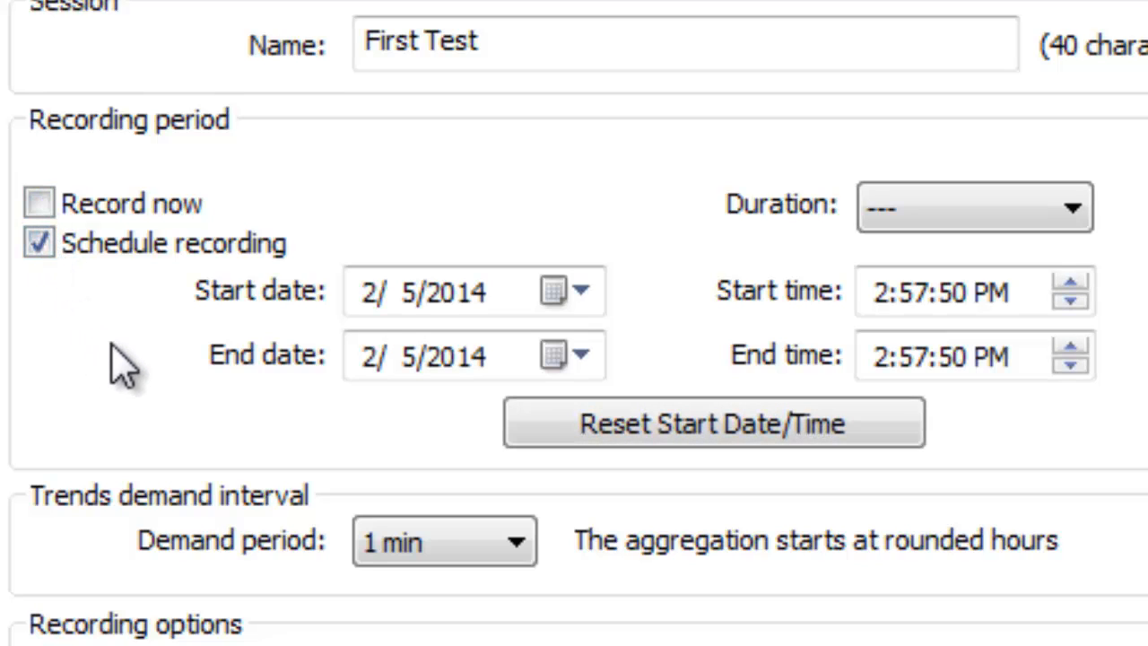
pyautogui.moveTo(111, 368)
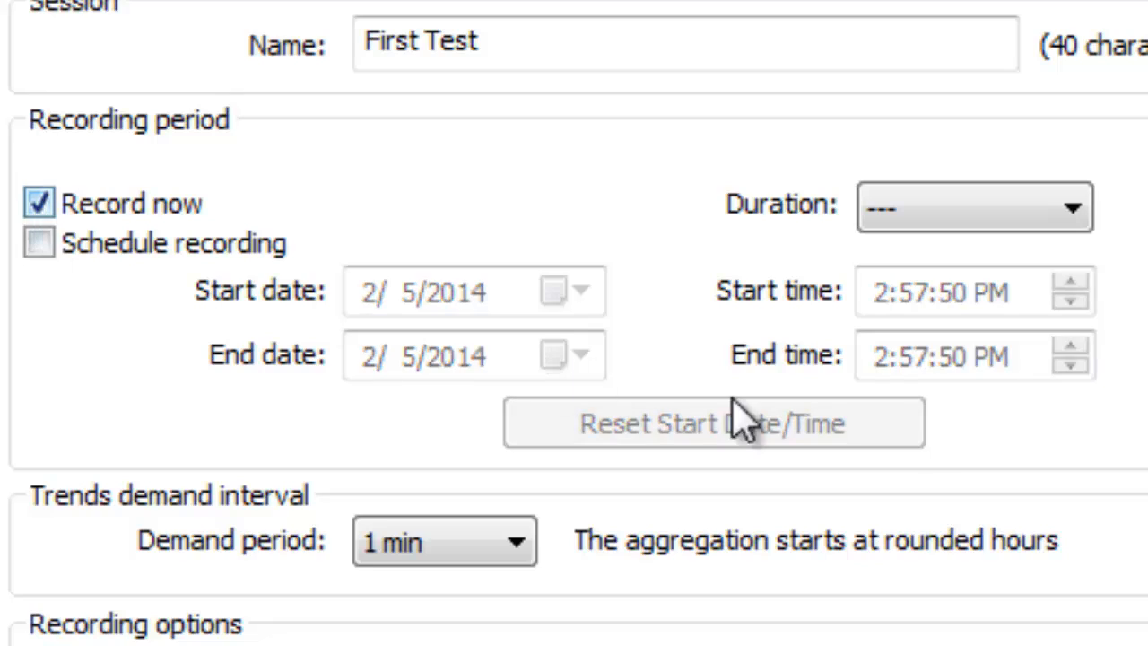
# Step: Set the session to record immediately with duration No limit and check SD-Card status
pyautogui.click(1073, 204)
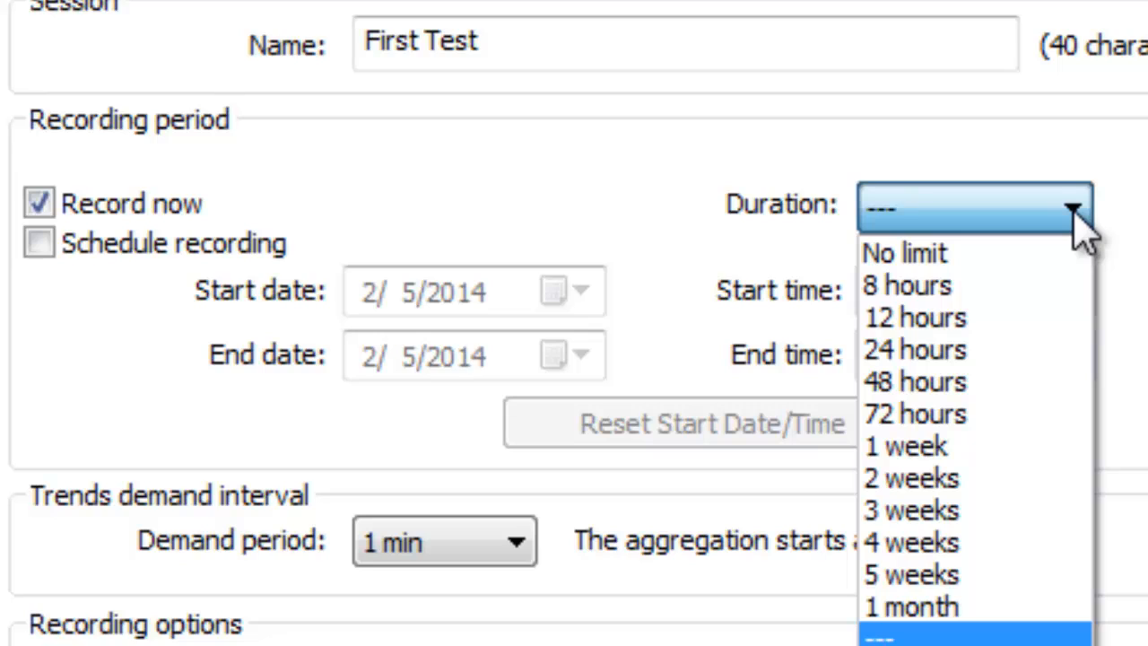
pyautogui.click(904, 251)
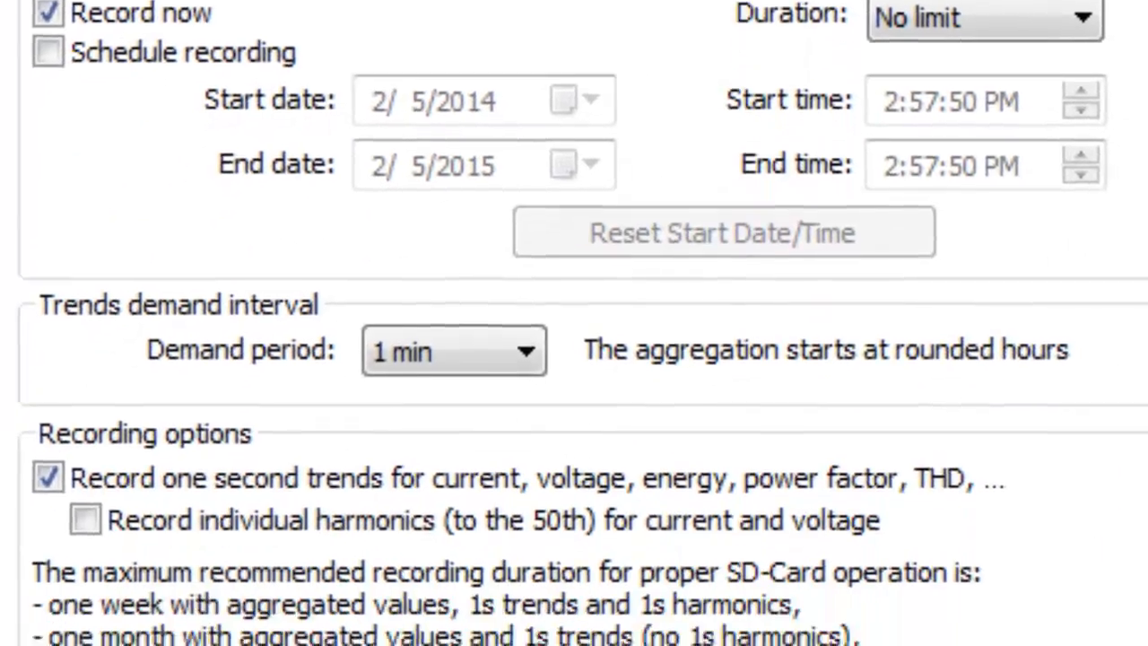
pyautogui.scroll(-3)
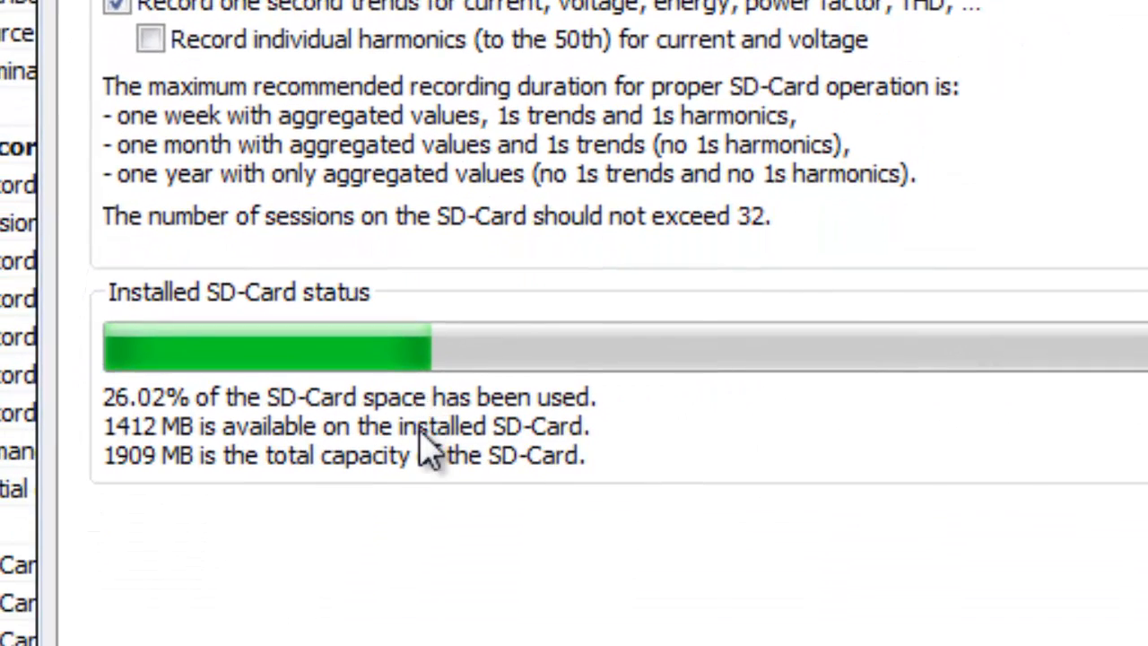
pyautogui.moveTo(442, 516)
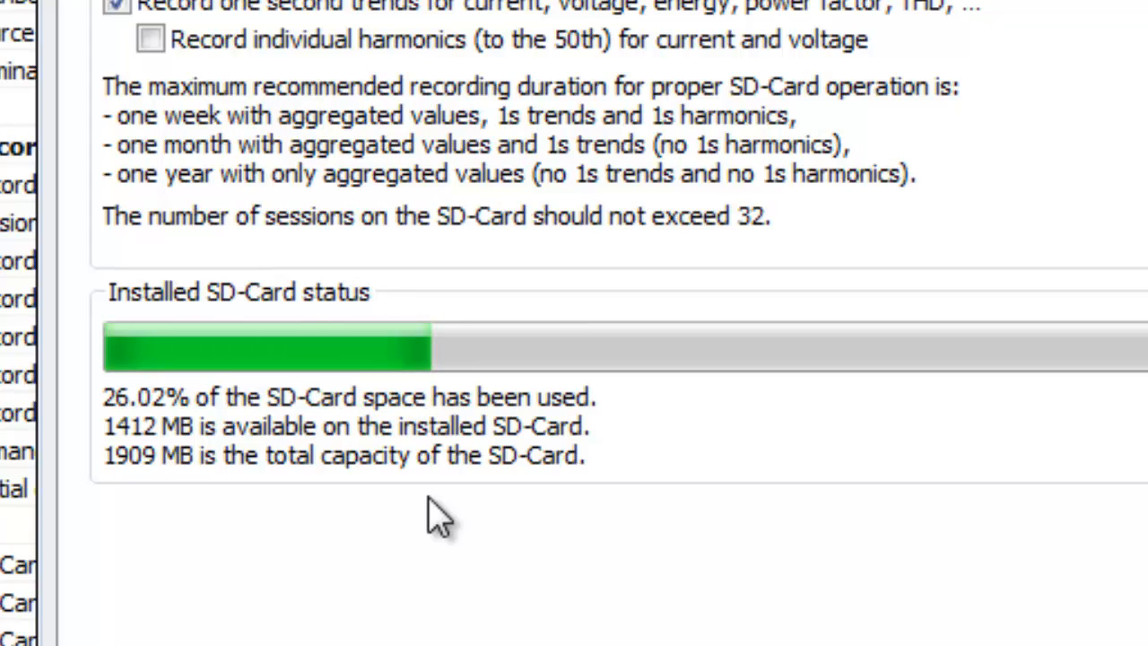
pyautogui.moveTo(427, 529)
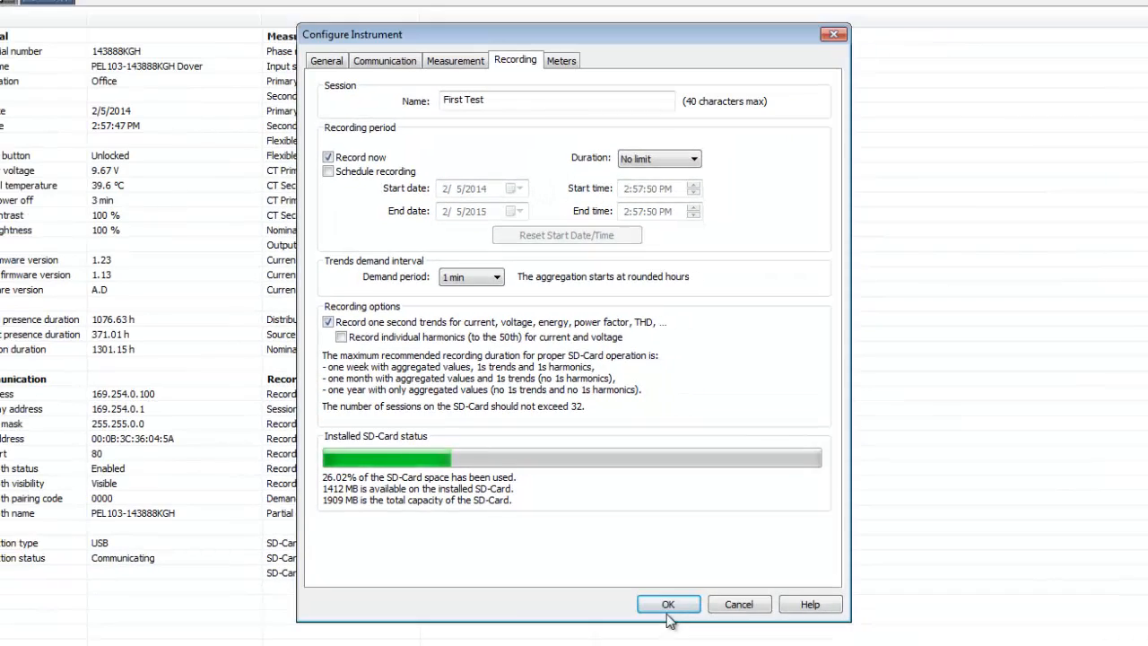
# Step: Write the configuration to the PEL 103 and confirm starting the First Test recording
pyautogui.click(667, 603)
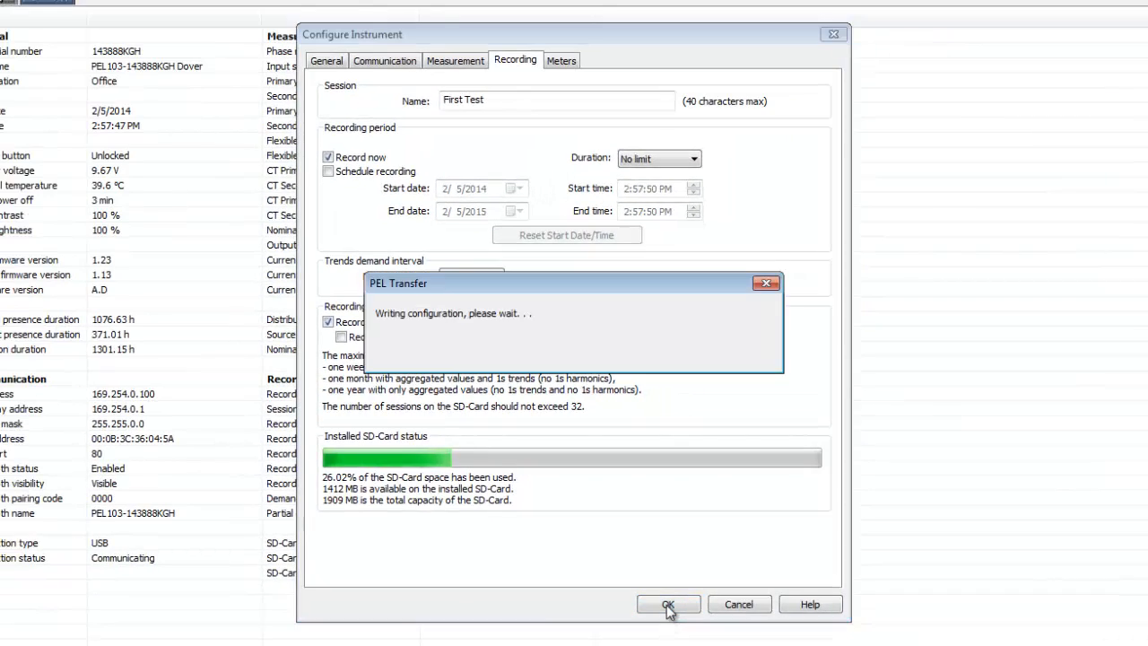
pyautogui.click(667, 603)
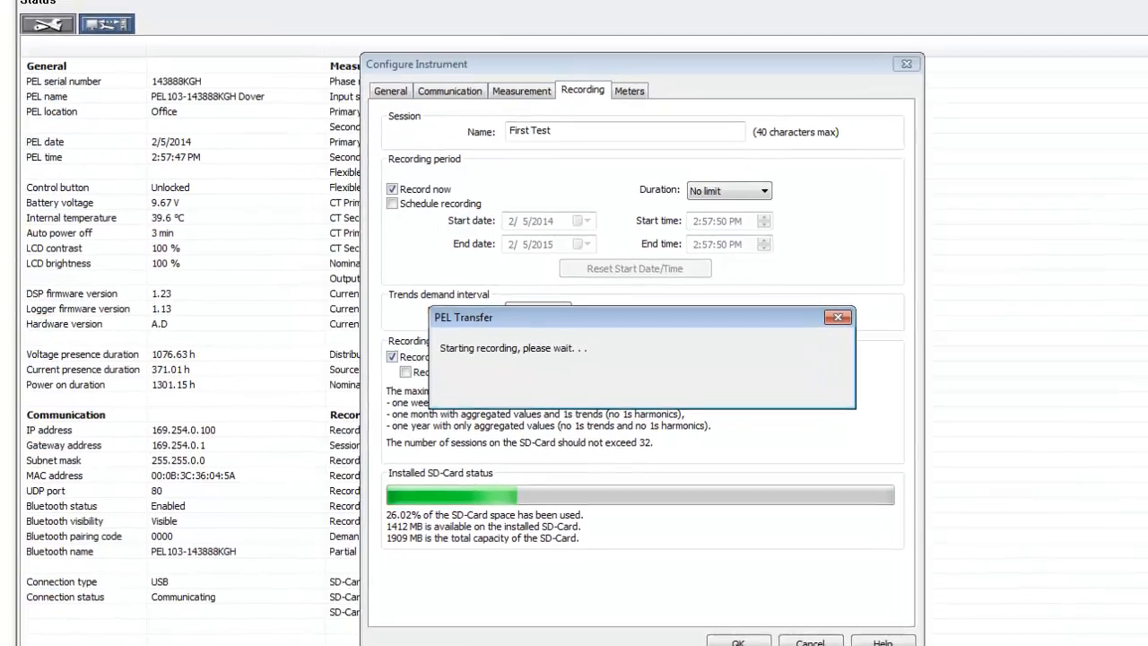